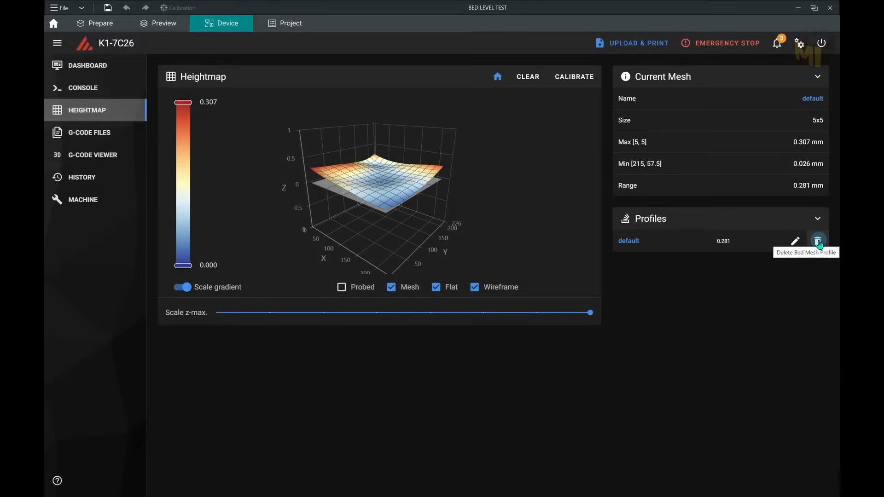
# Delete the saved default bed mesh profile from the Heightmap Profiles list.
pyautogui.click(818, 240)
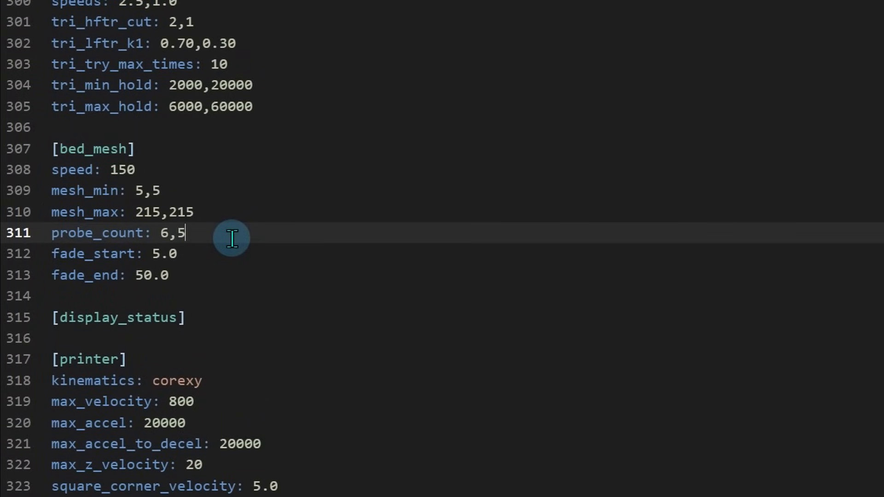
# Edit the [bed_mesh] probe_count line in printer.cfg to read 6,6.
pyautogui.write('6')
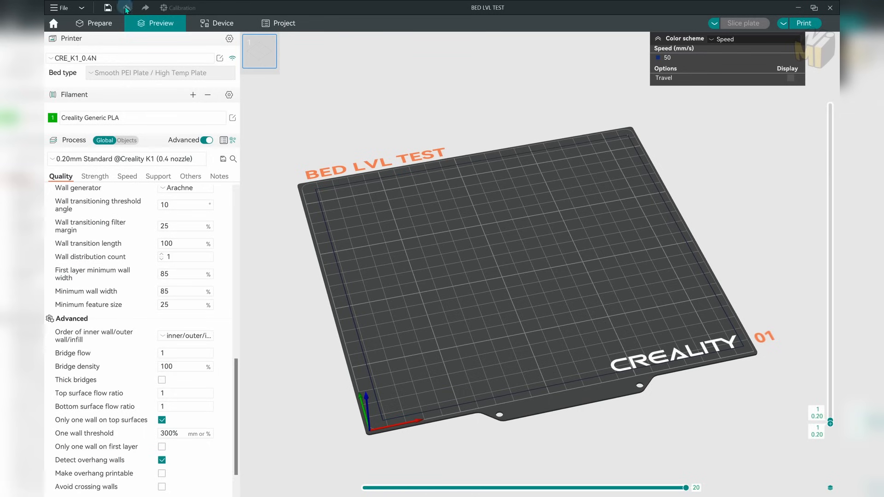
# Switch from the sliced Preview back to the Prepare build-plate view.
pyautogui.click(94, 23)
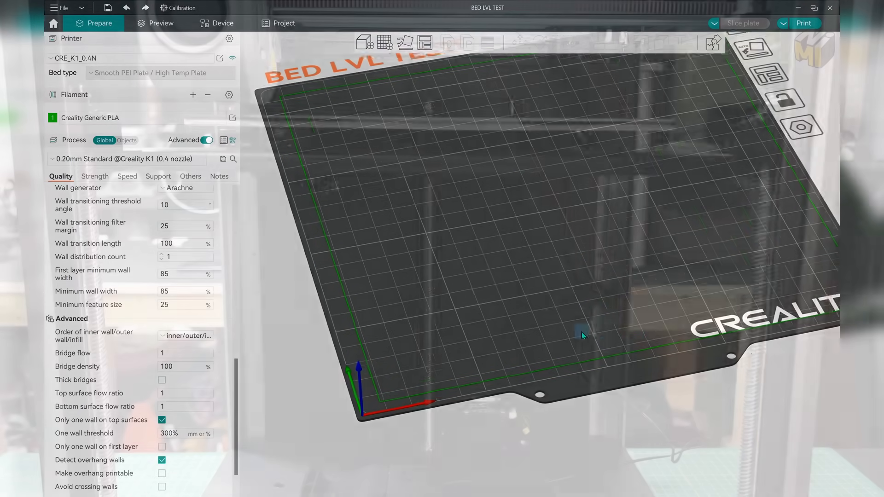
pyautogui.click(217, 23)
pyautogui.write('AFTER CREALITY')
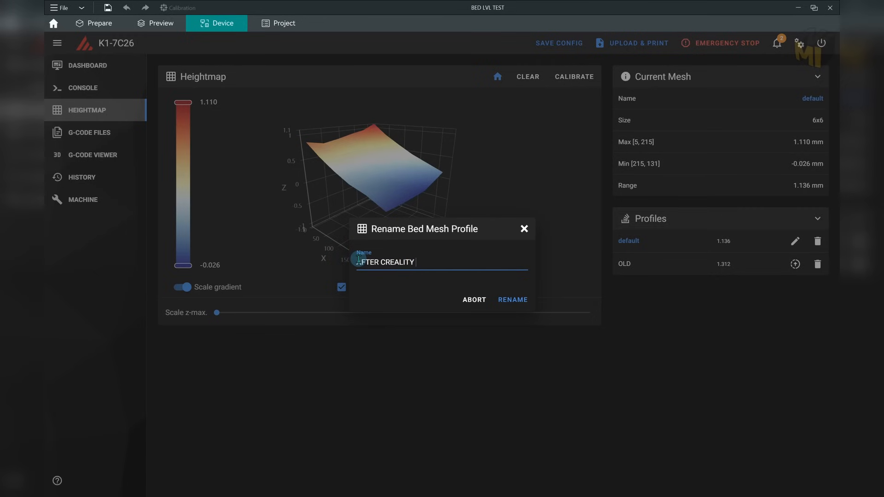
pyautogui.click(512, 299)
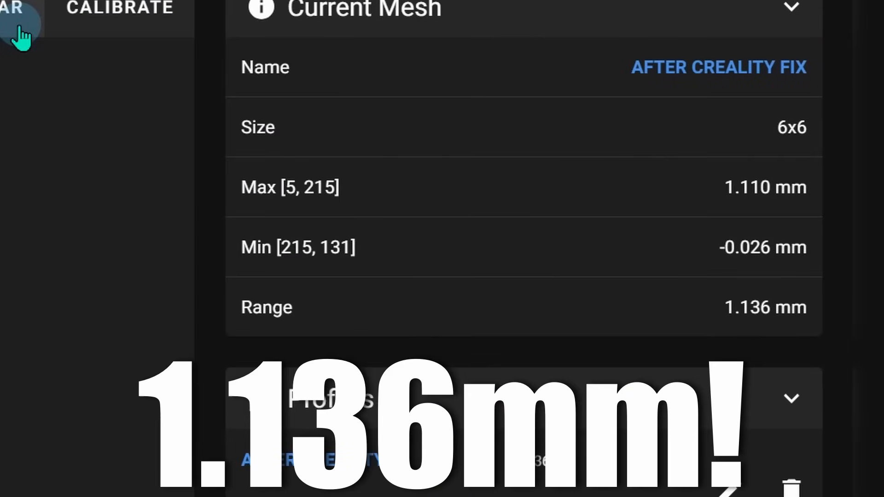
pyautogui.moveTo(19, 34)
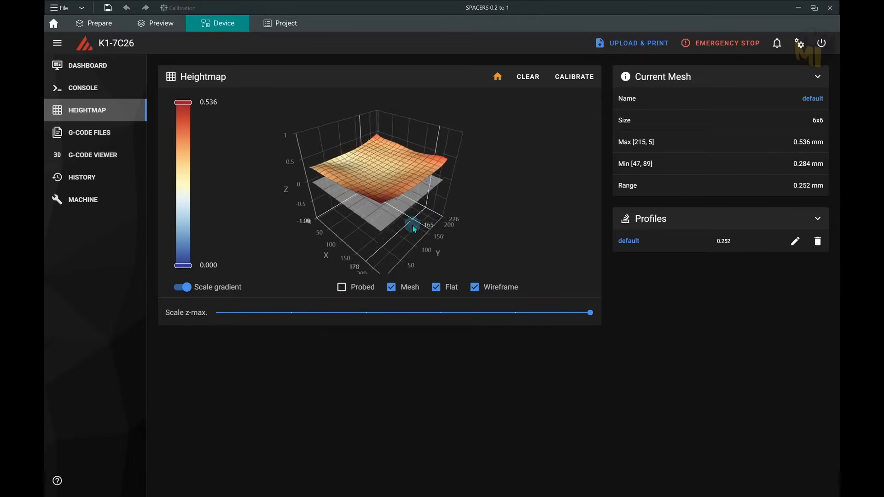
pyautogui.moveTo(415, 228); pyautogui.dragTo(554, 119)
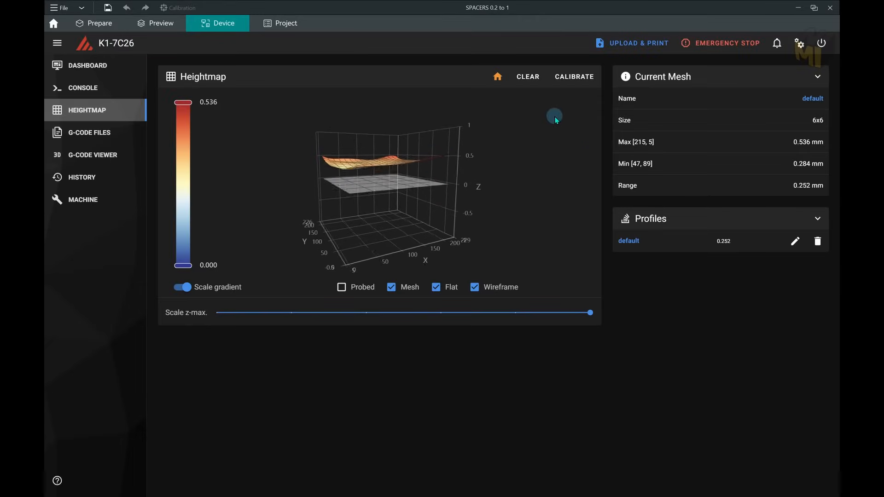
pyautogui.moveTo(554, 117); pyautogui.dragTo(472, 219)
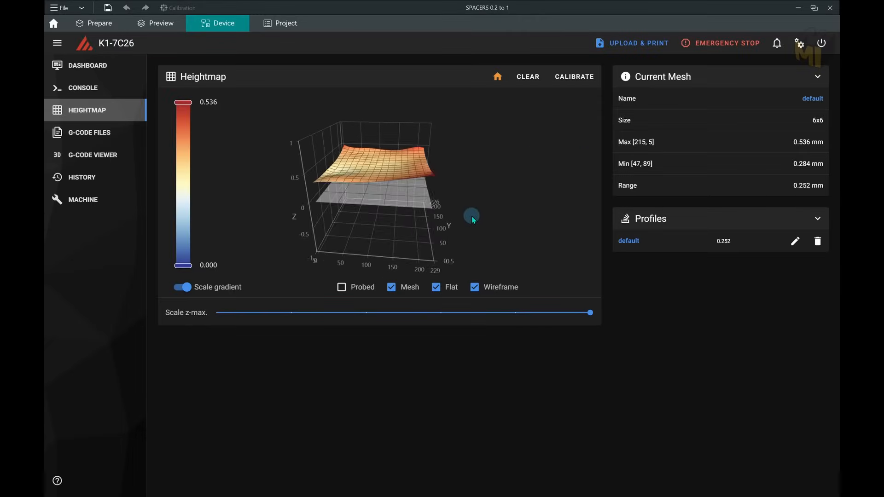